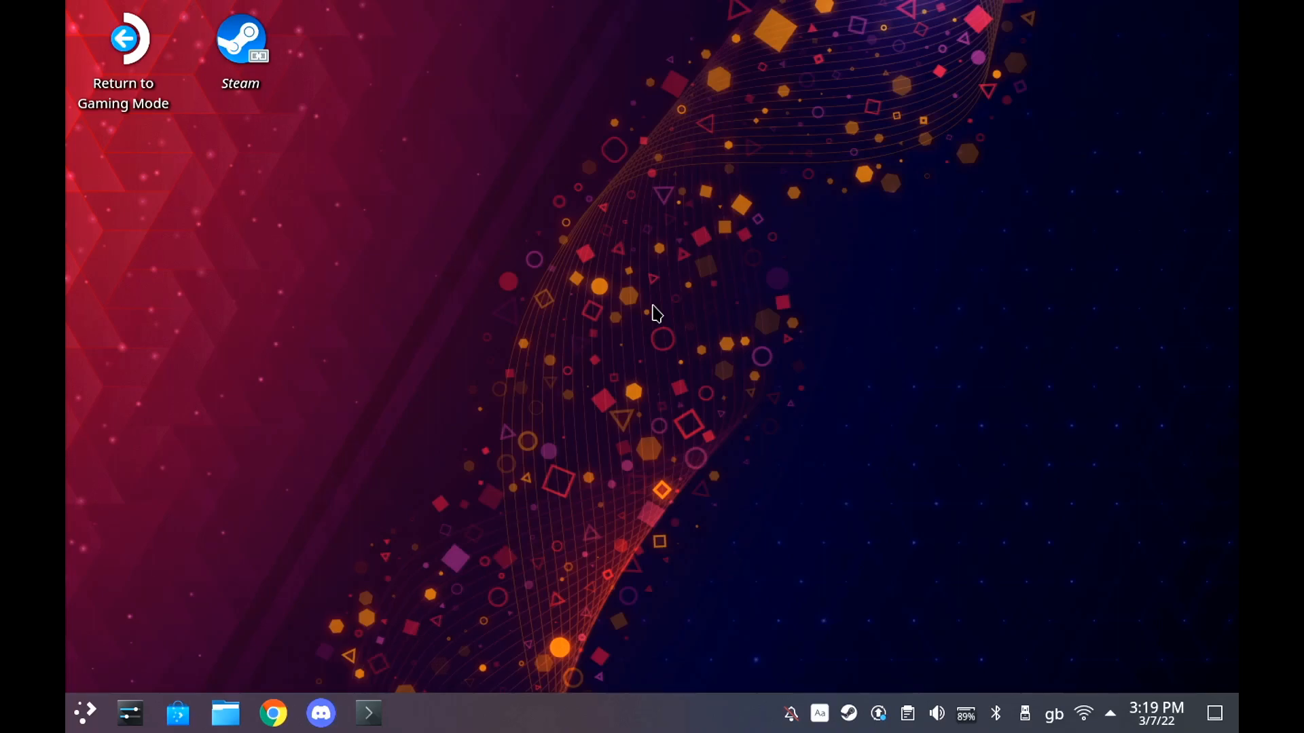
mouse_move(391, 425)
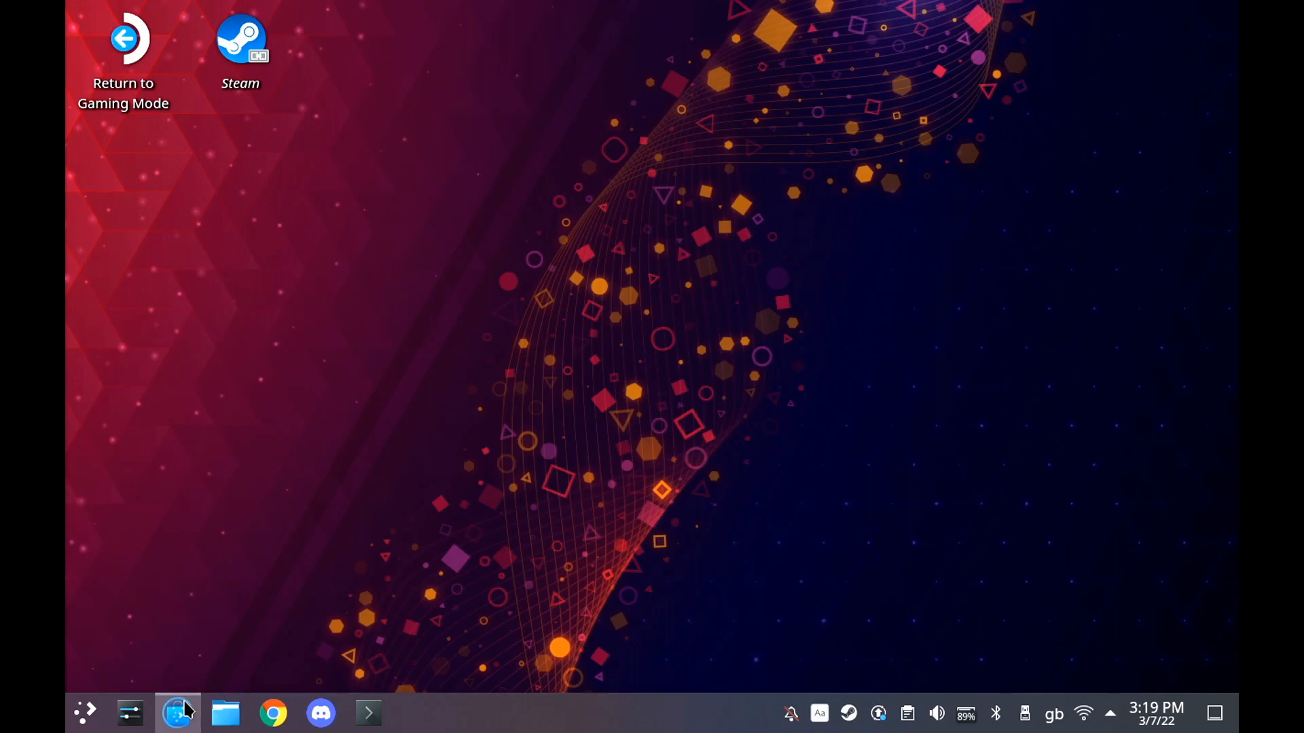
Step: Search Discover for 'protonup' to reach the installed ProtonUp-Qt page
left_click(176, 713)
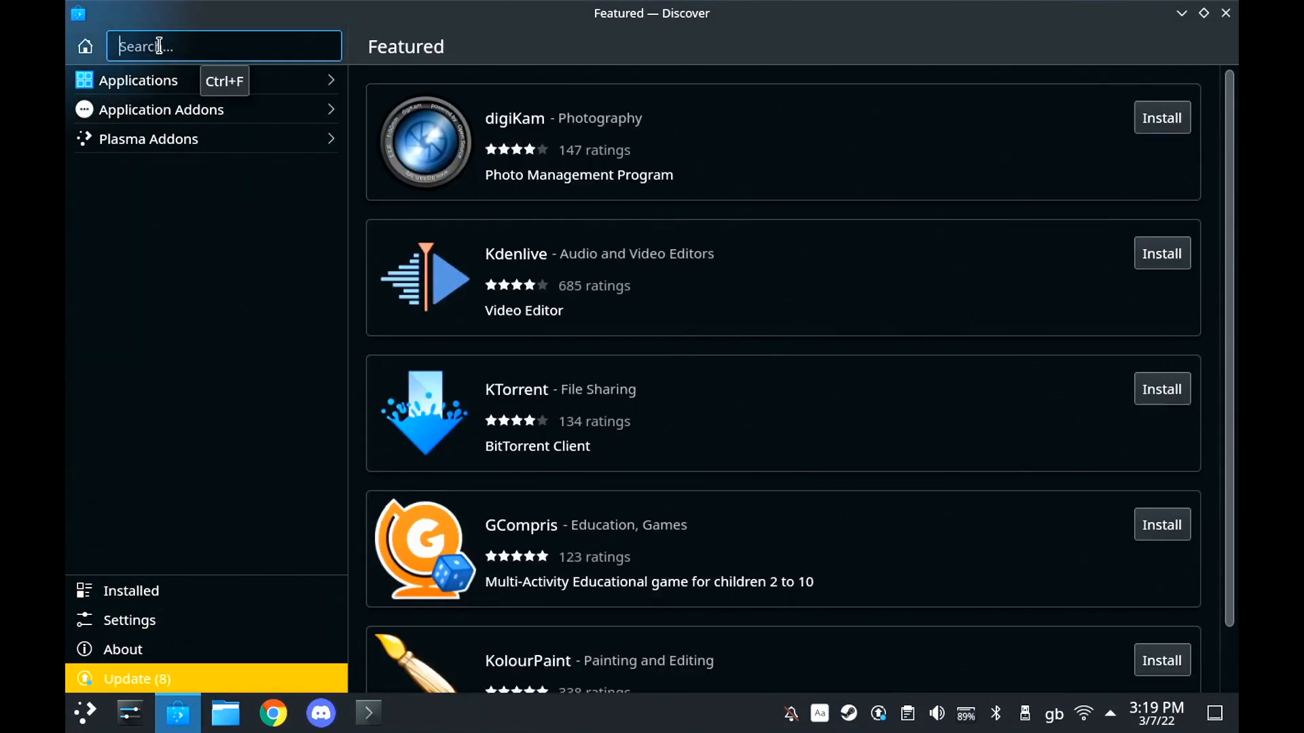
type("protonup")
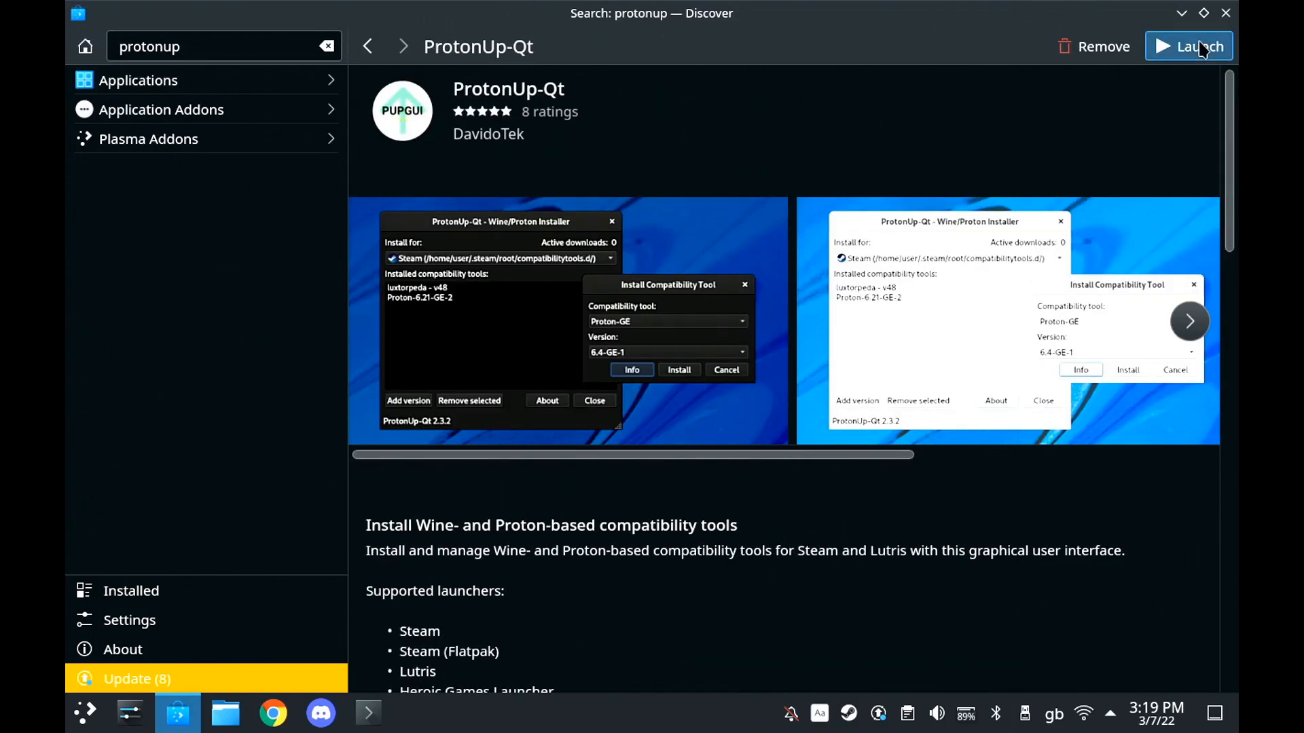
Step: Launch ProtonUp-Qt 2.5.0 targeting Steam, showing luxtorpeda v50 as the only installed tool
left_click(1188, 46)
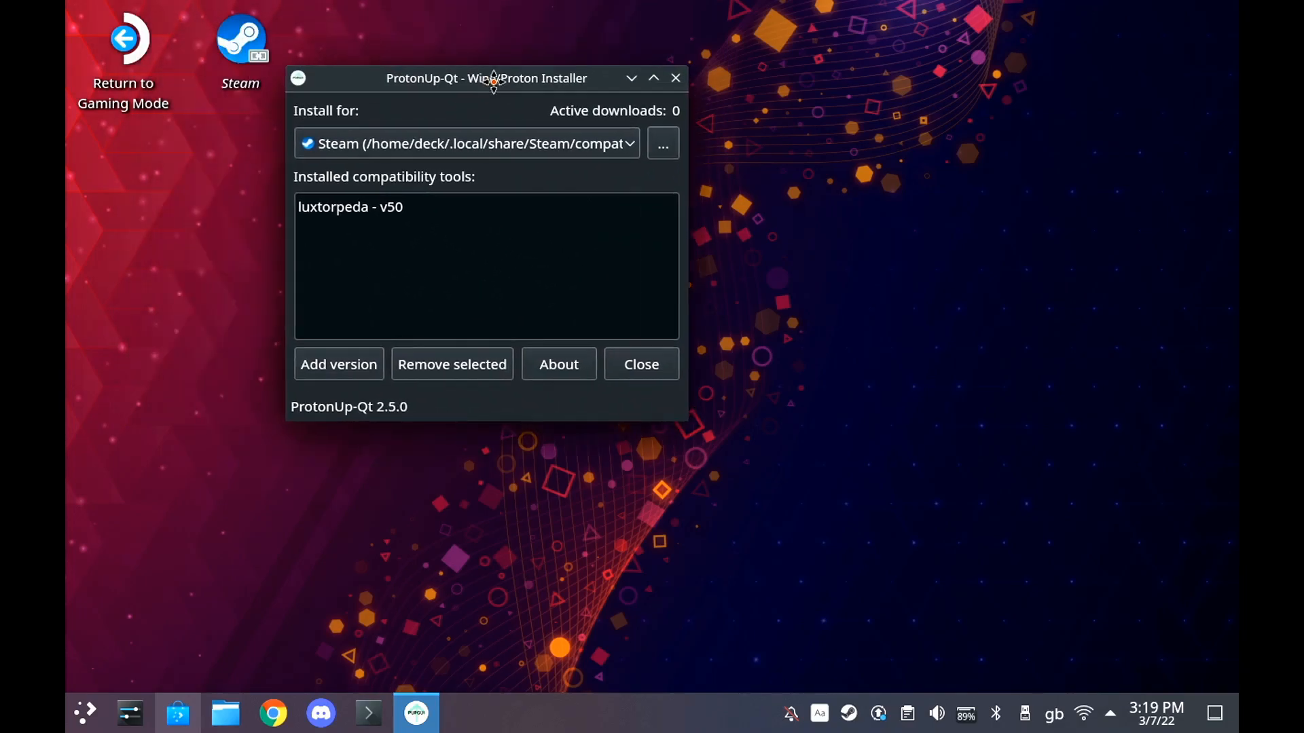
left_click_drag(486, 79, 704, 125)
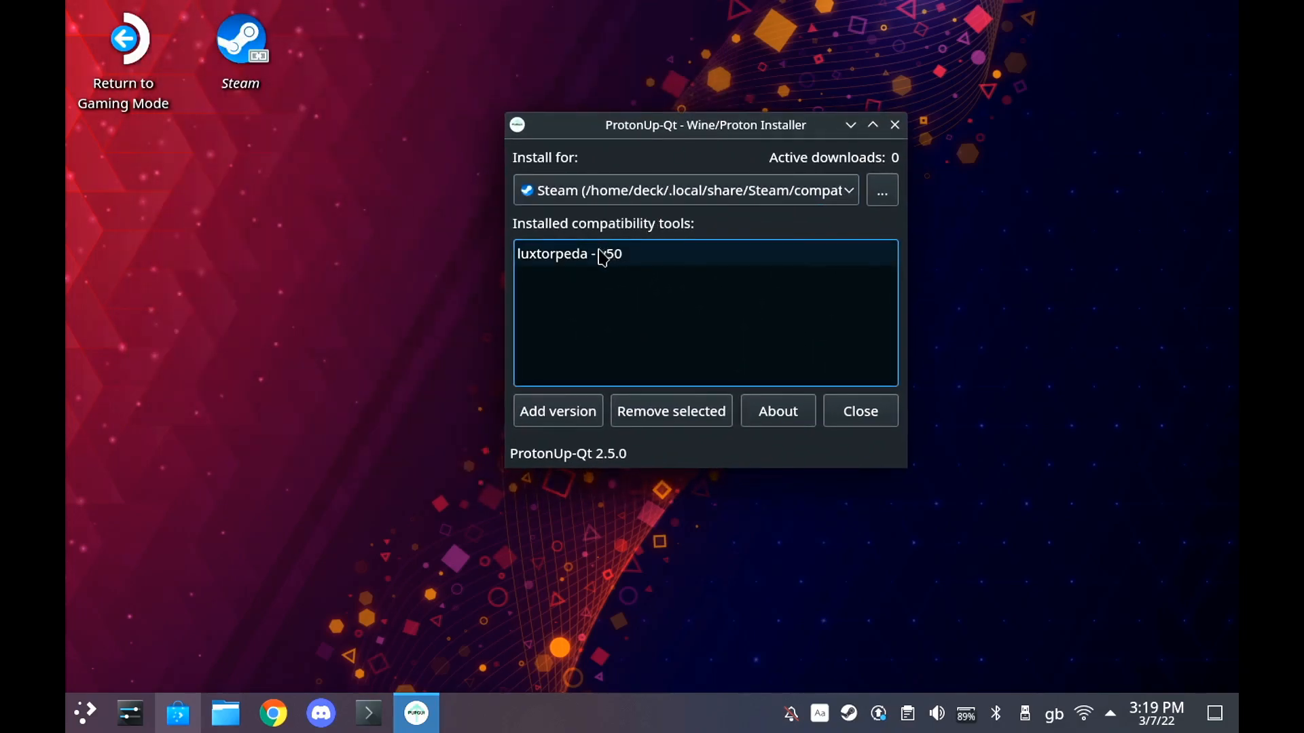
left_click(569, 254)
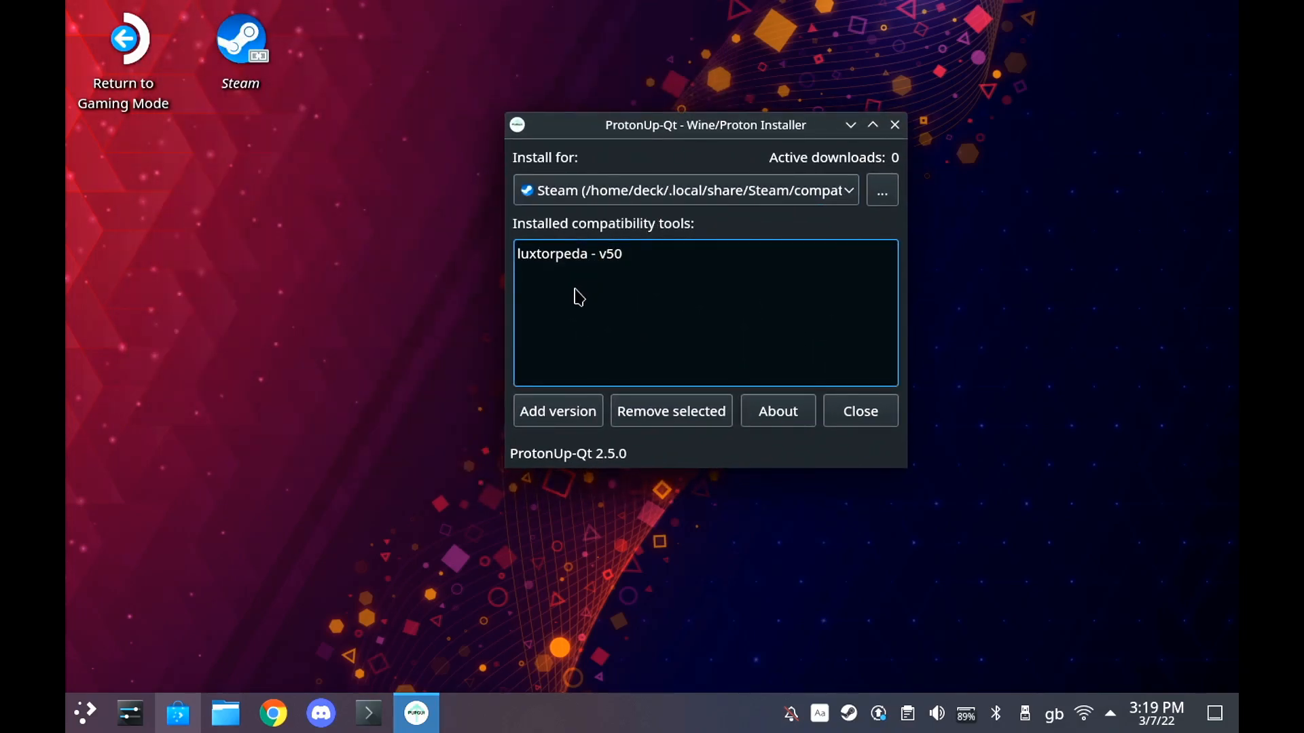
Step: Add a new compatibility tool, choosing Proton-GE release GE-Proton7-8 for Steam
left_click(557, 410)
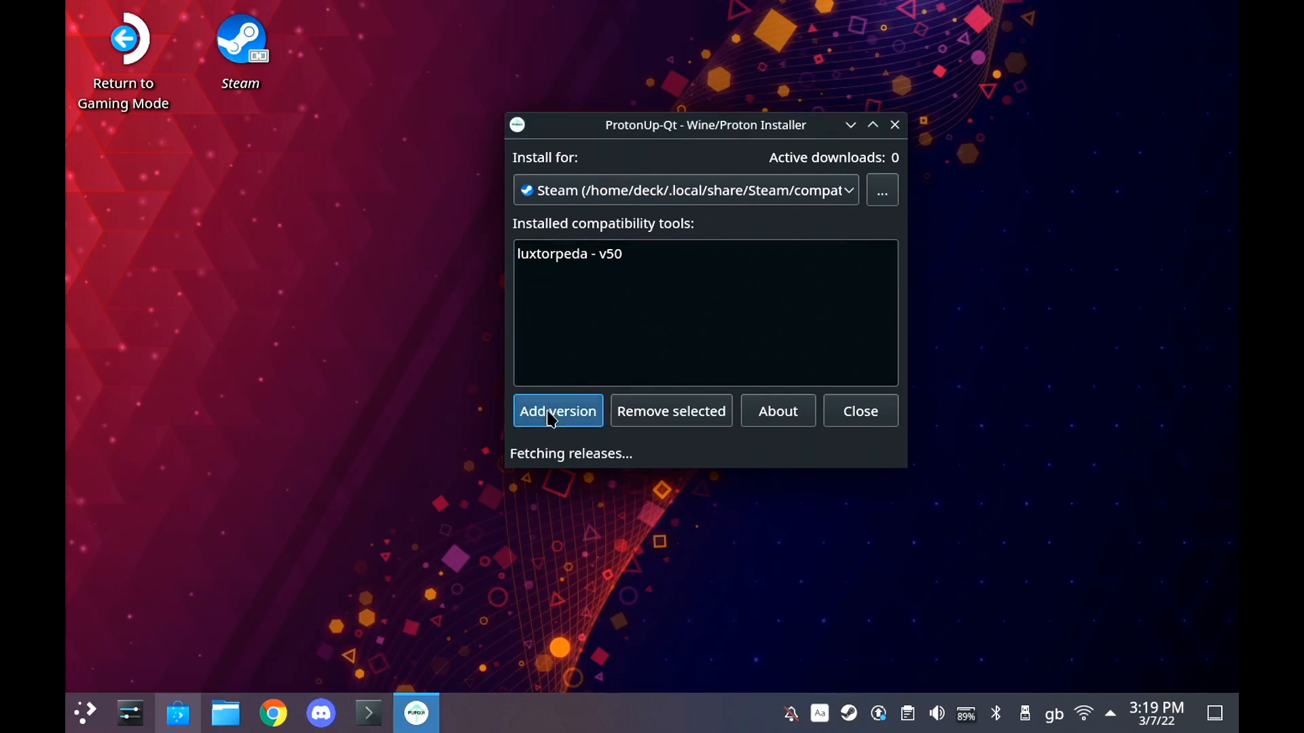
left_click(557, 410)
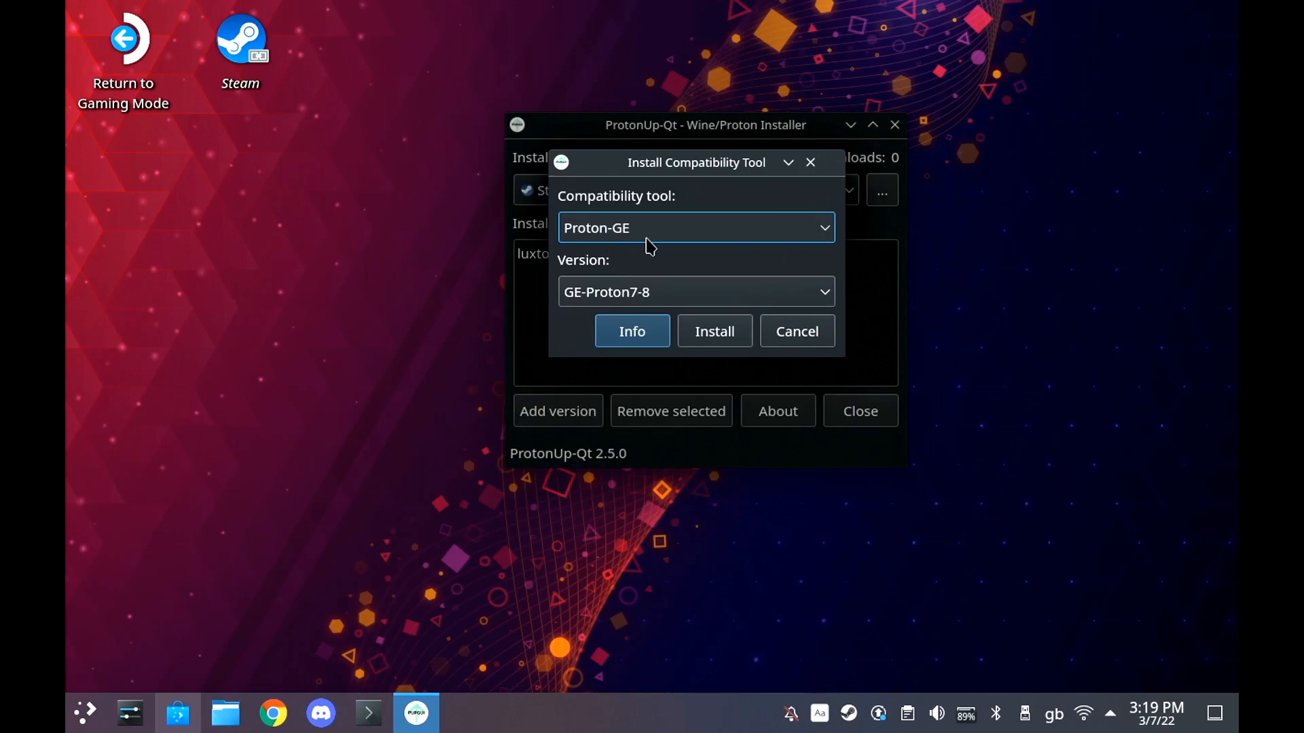
left_click(696, 292)
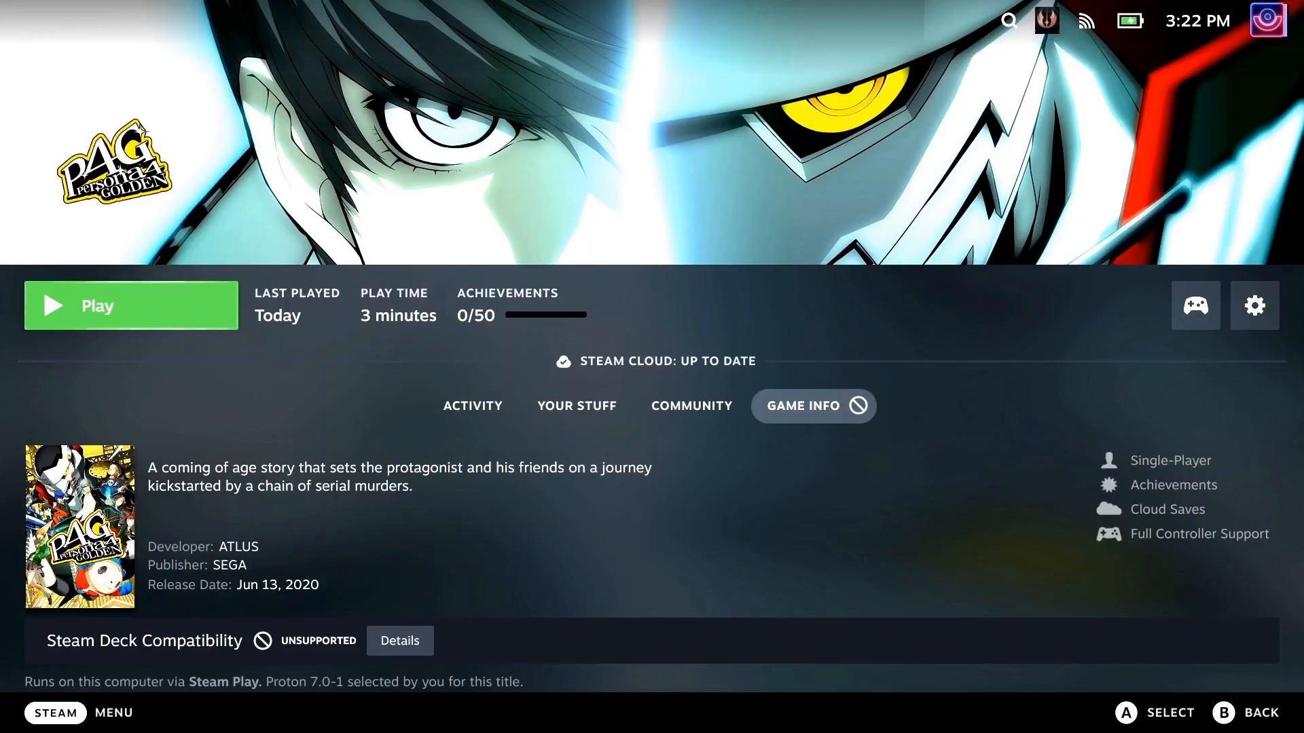
Step: Play Persona 4 Golden with Proton 7.0-1 selected
left_click(130, 305)
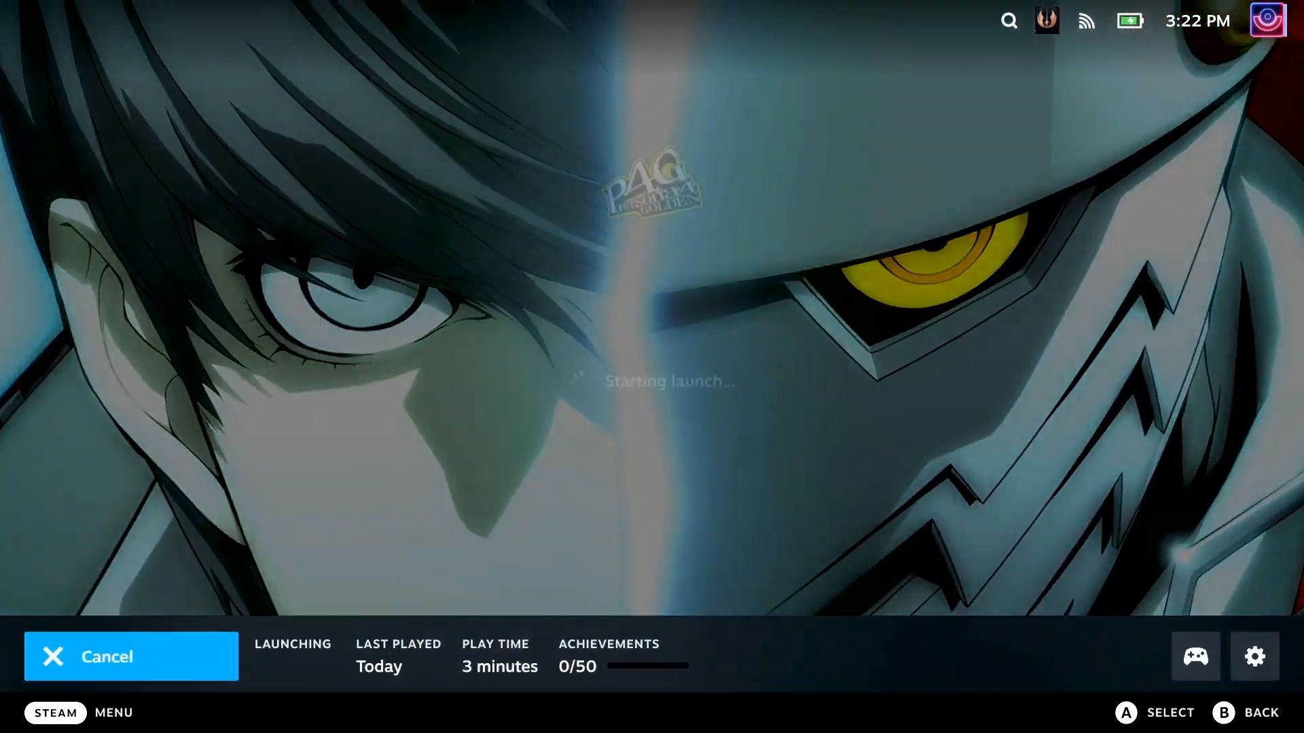